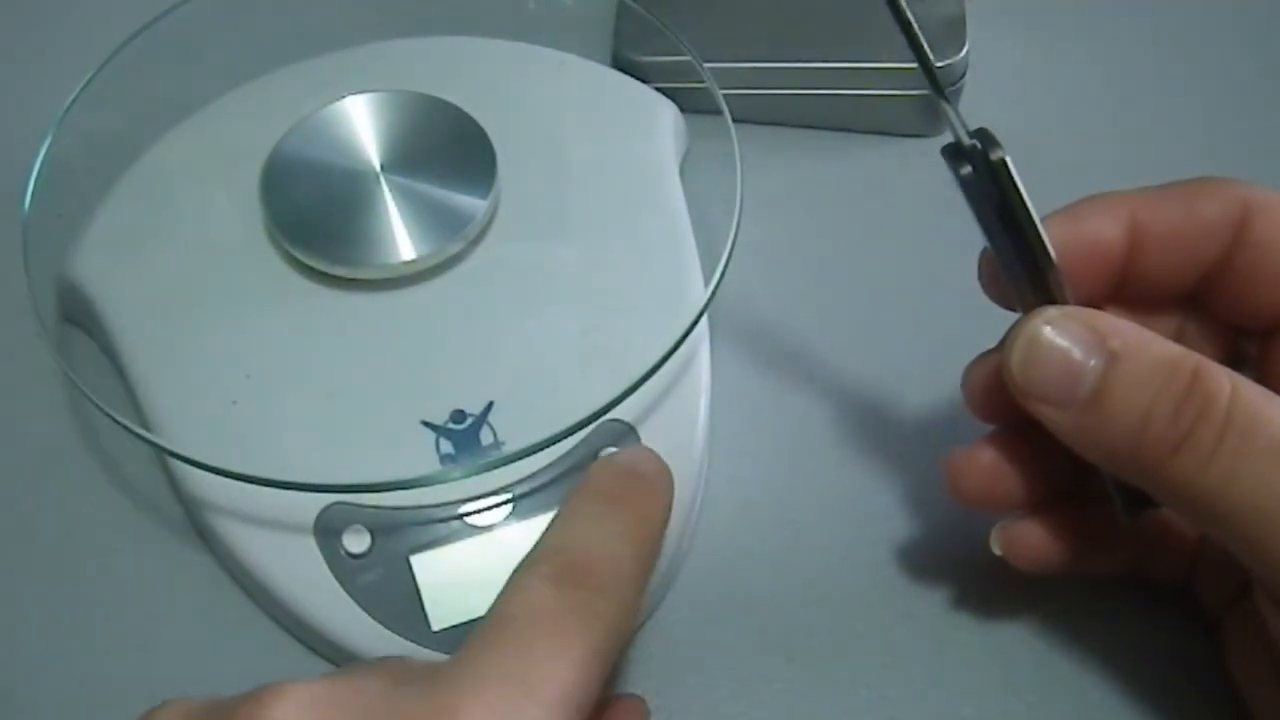
left_click(600, 460)
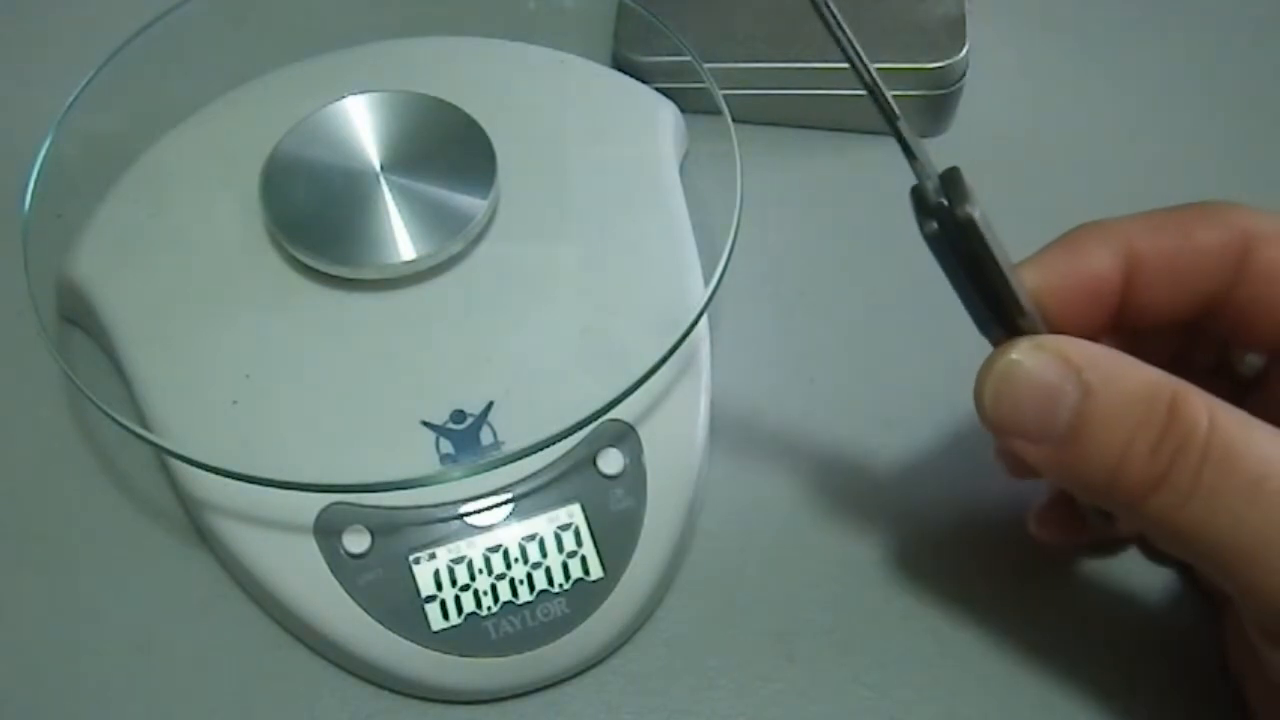